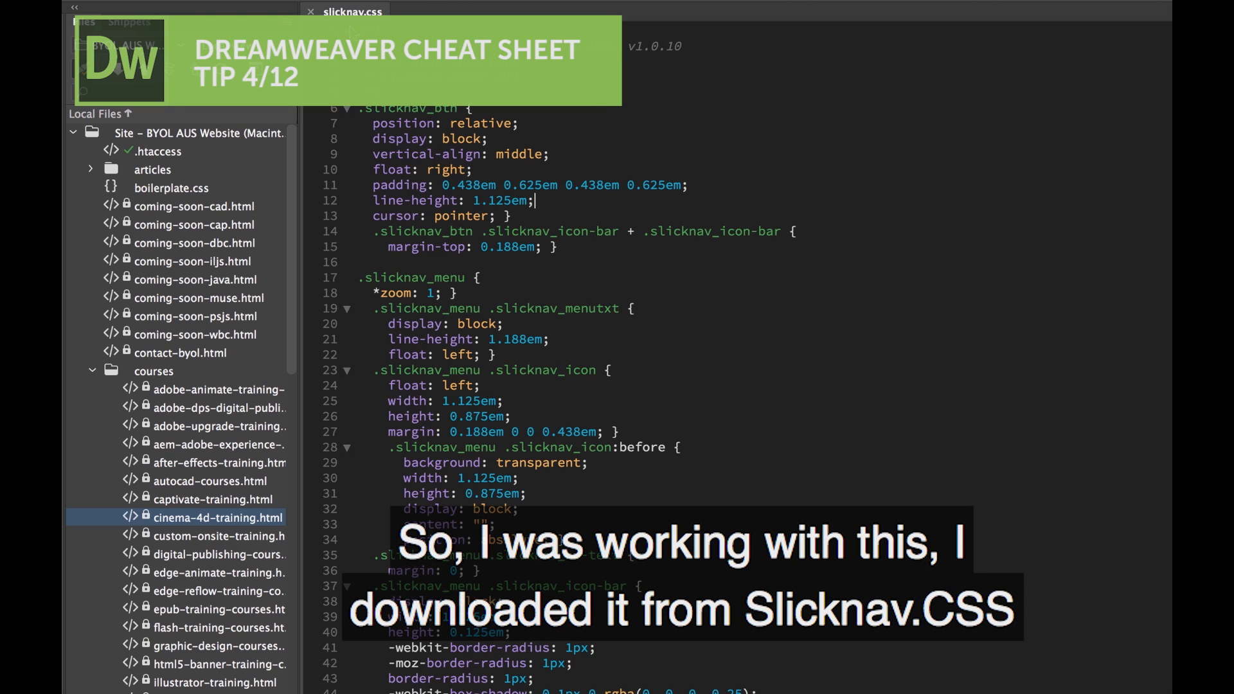
mouse_move(668, 287)
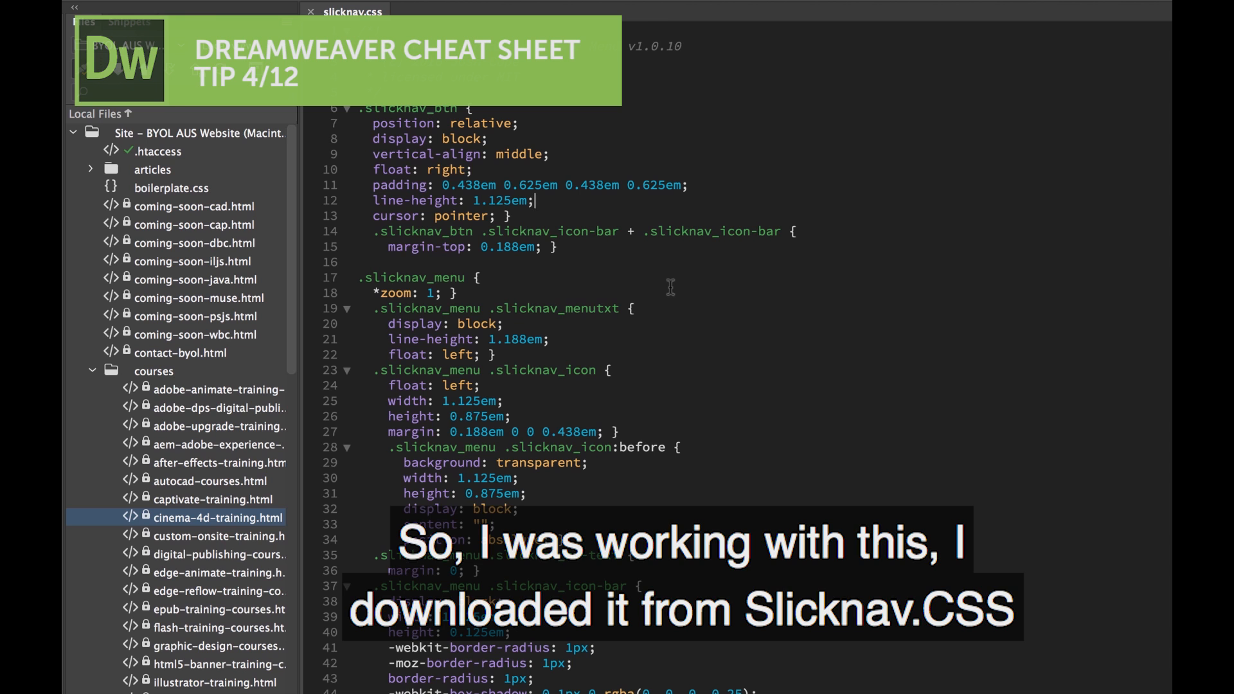
Move the .slicknav_btn closing brace after cursor: pointer; onto its own line
scroll(down, 3)
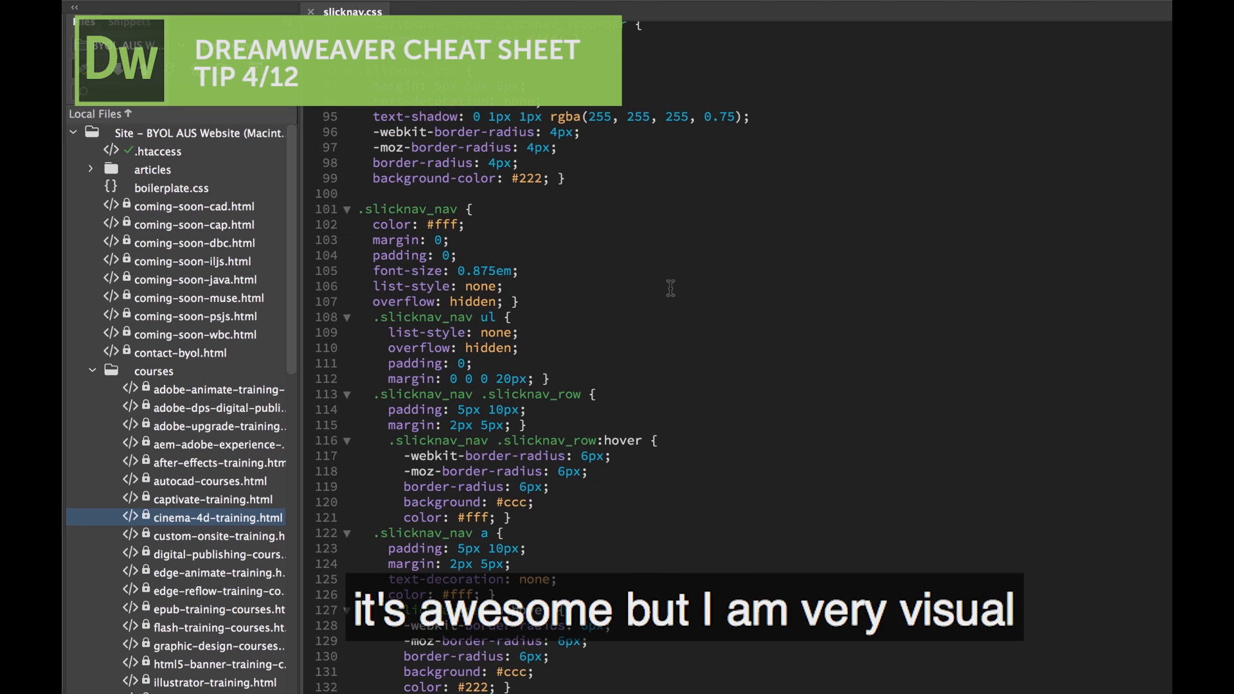
scroll(up, 3)
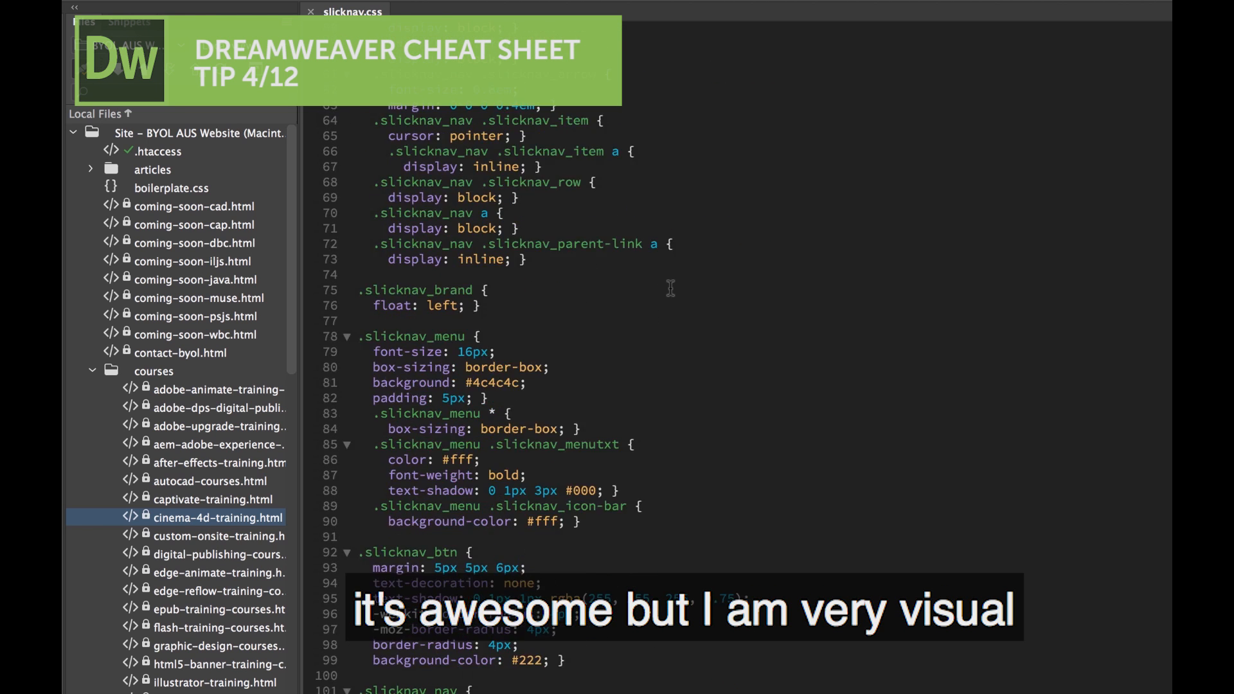
scroll(up, 3)
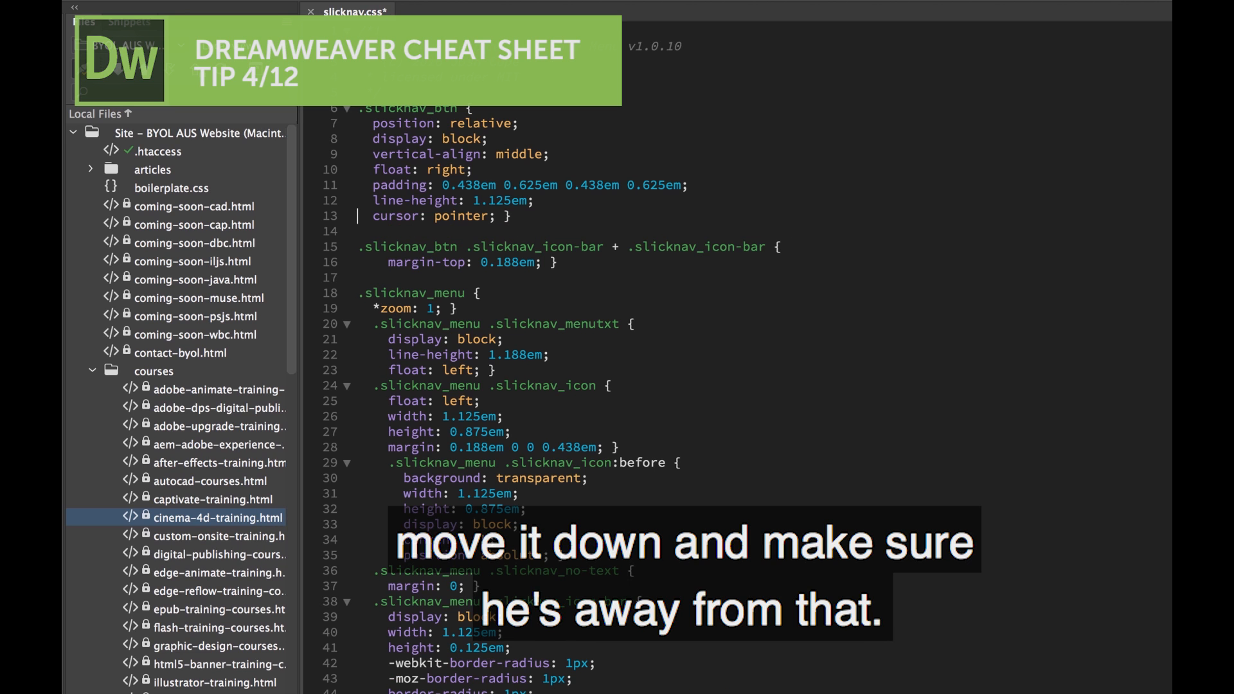
click(508, 216)
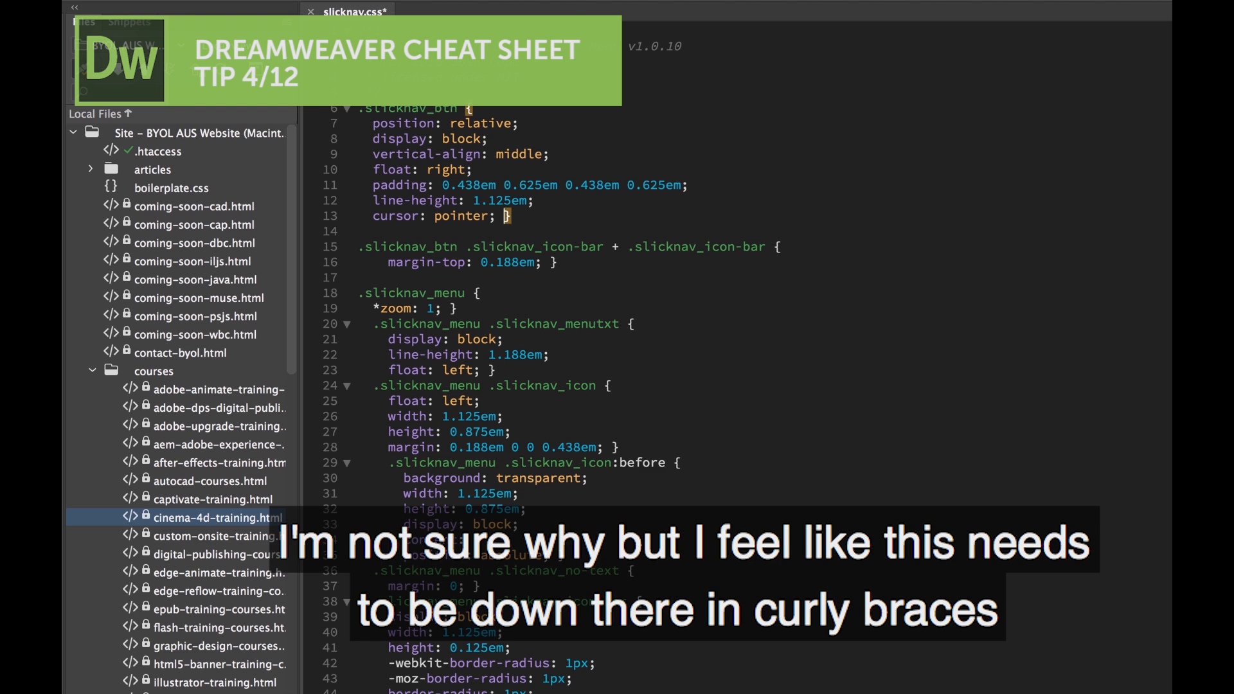
key(enter)
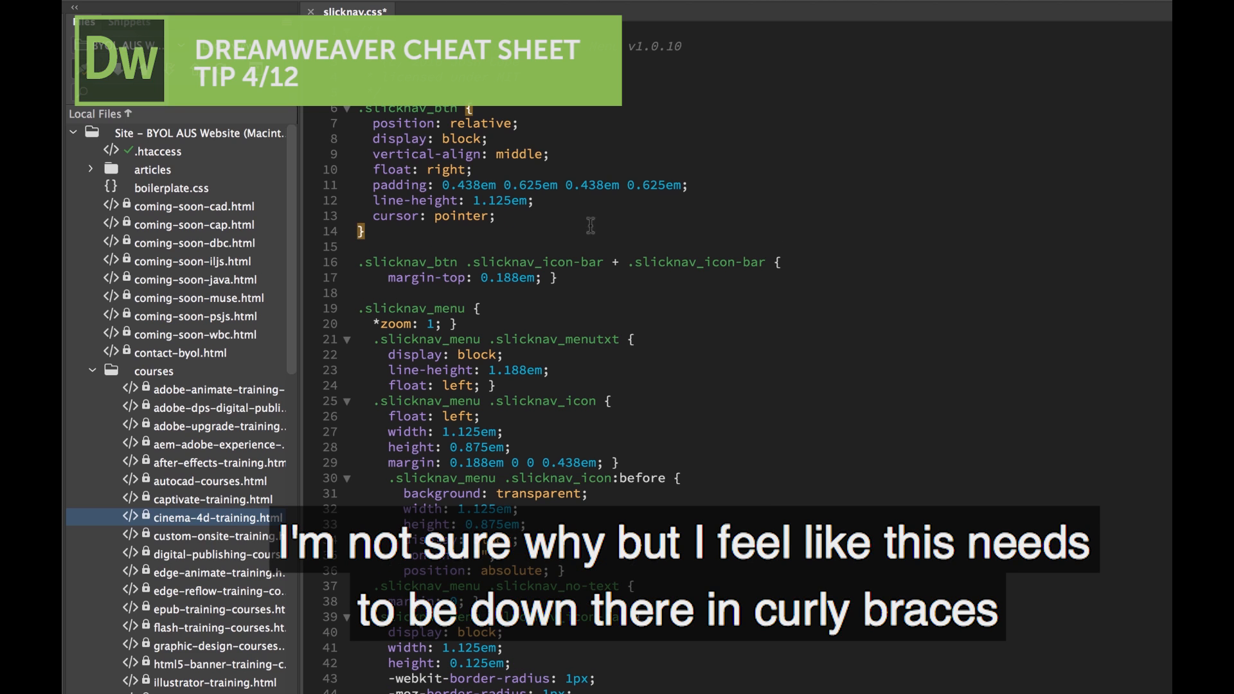
mouse_move(713, 365)
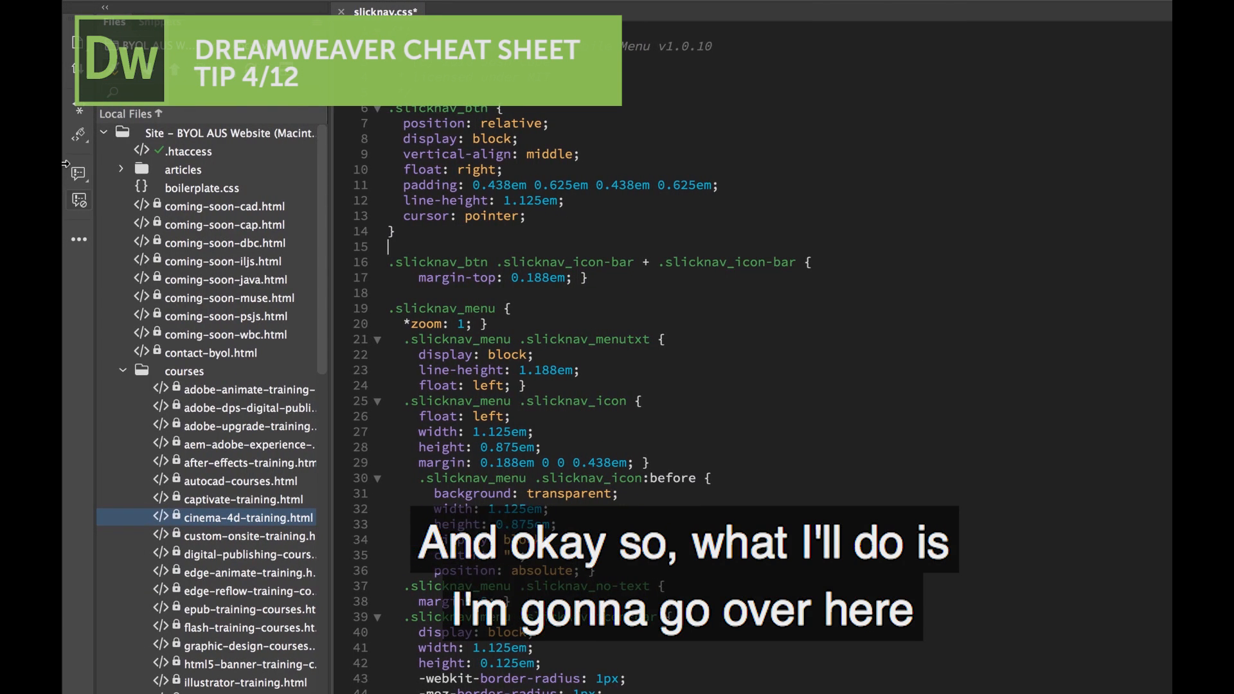
mouse_move(78, 135)
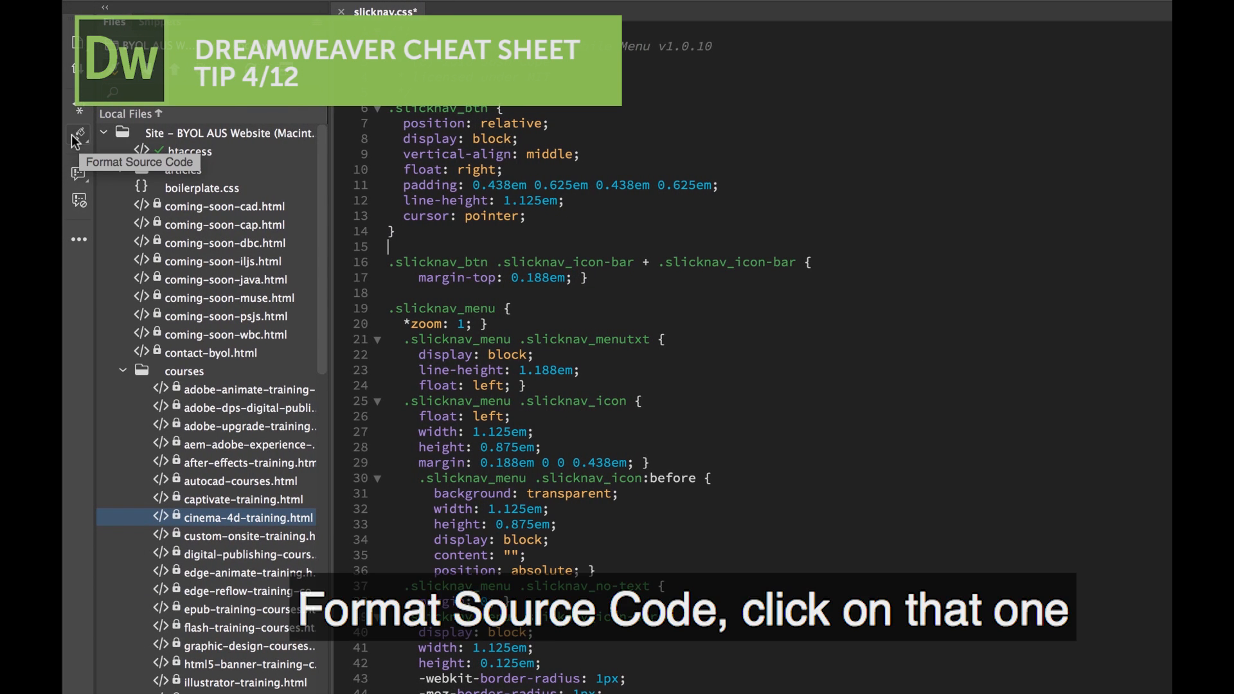
Run Apply Source Formatting on slicknav.css so all rules are indented with braces on own lines
click(77, 135)
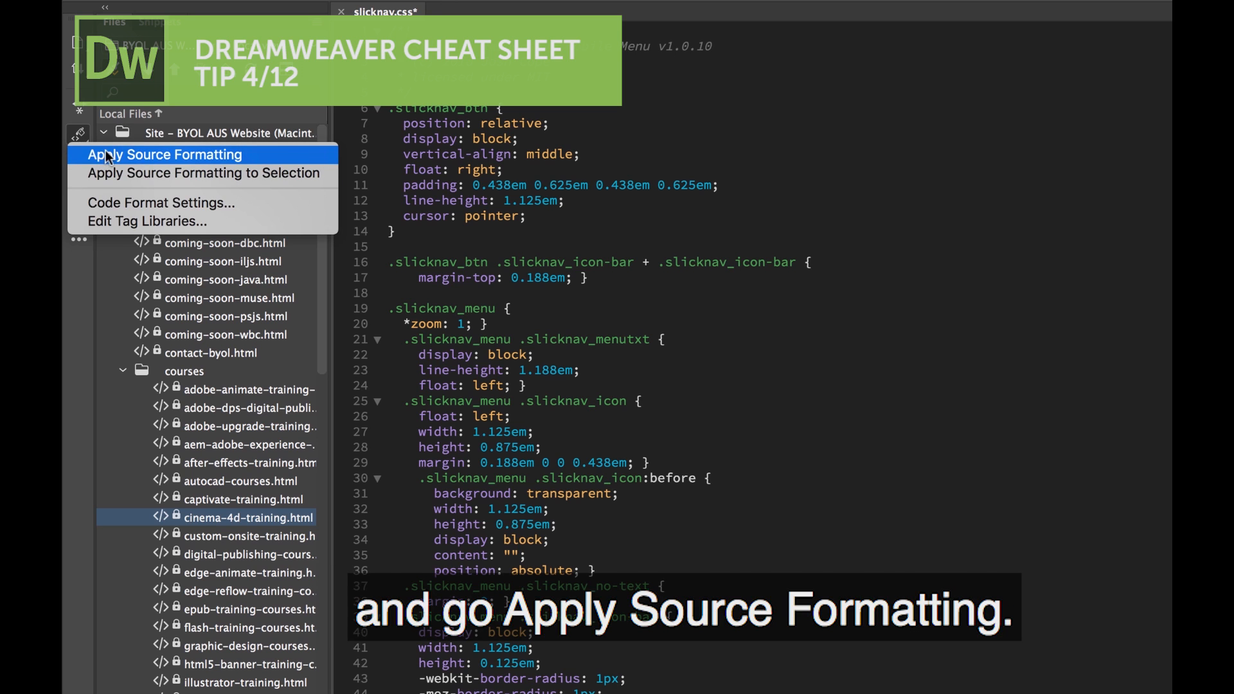
mouse_move(188, 173)
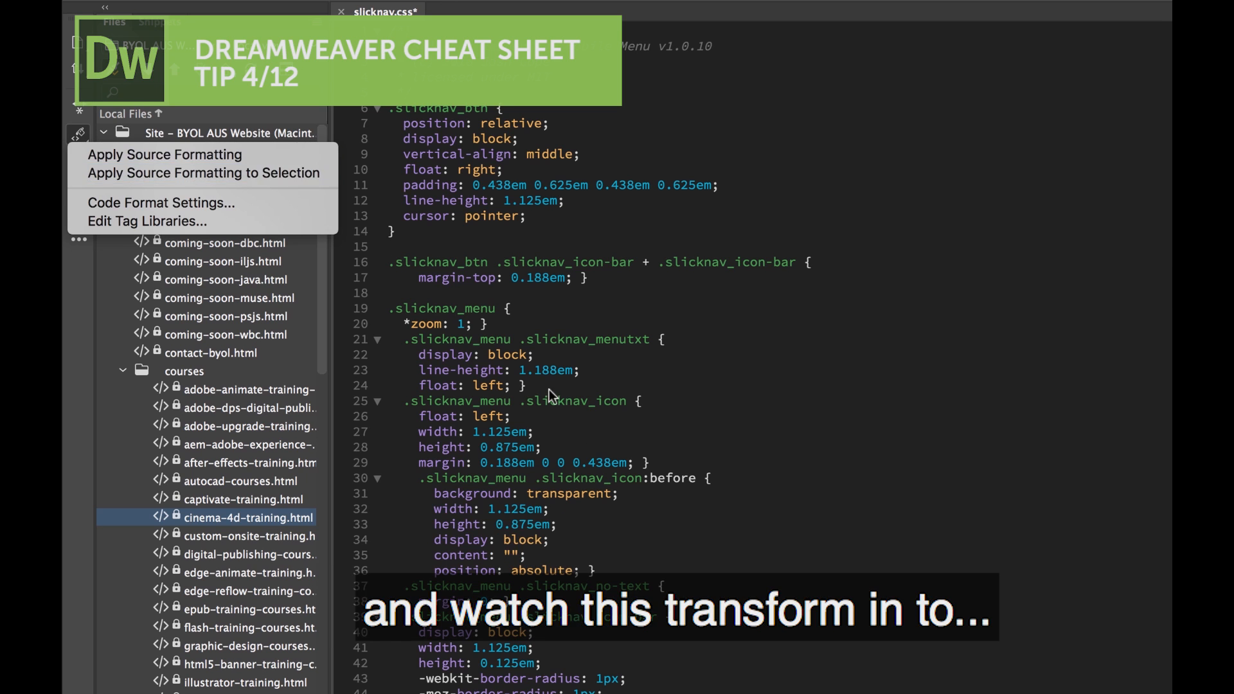
click(165, 154)
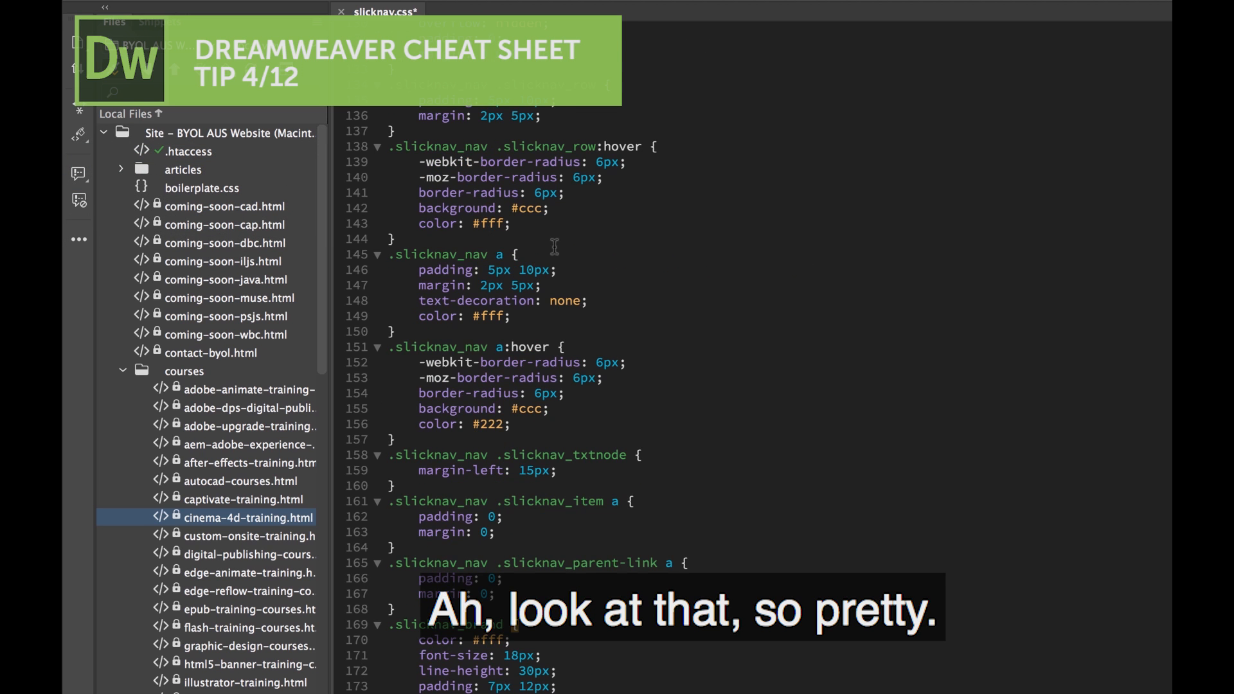
scroll(up, 3)
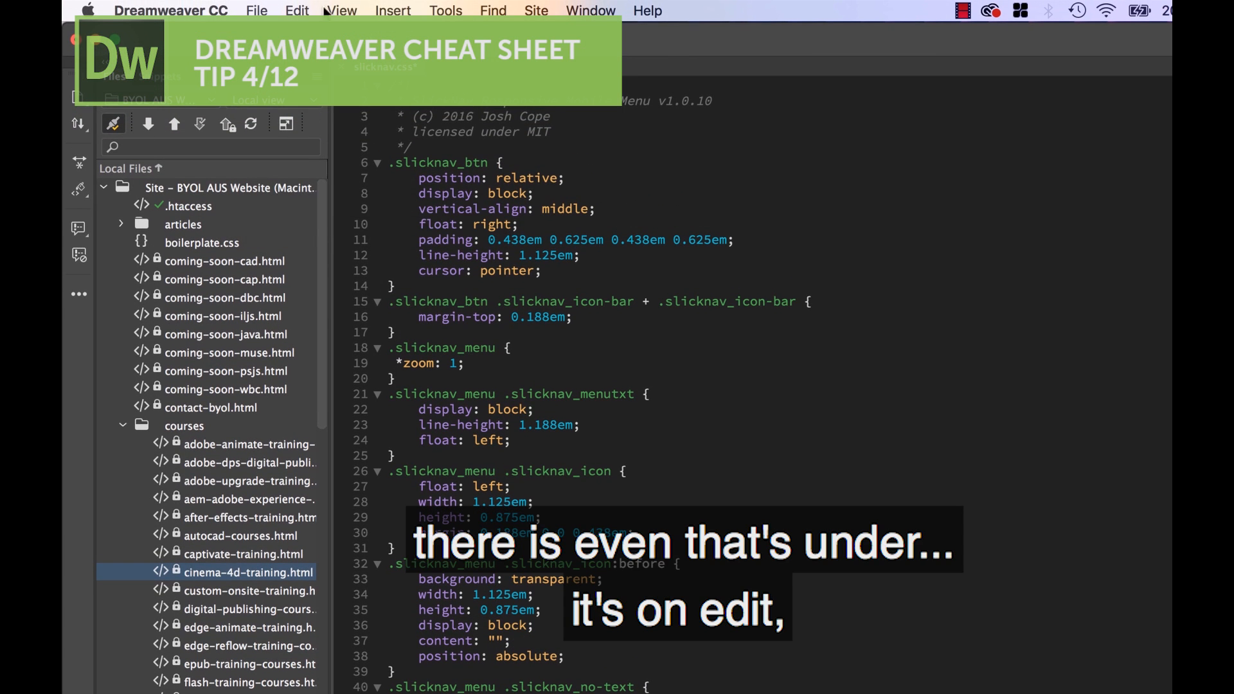
click(341, 11)
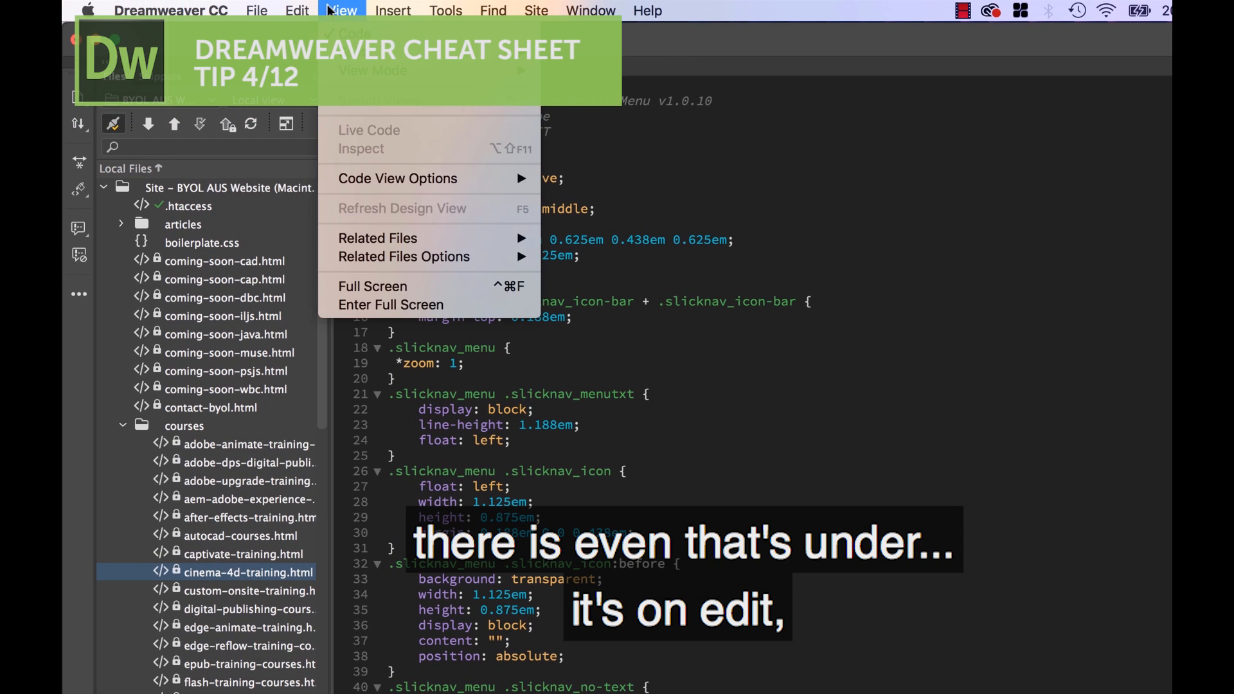
click(297, 10)
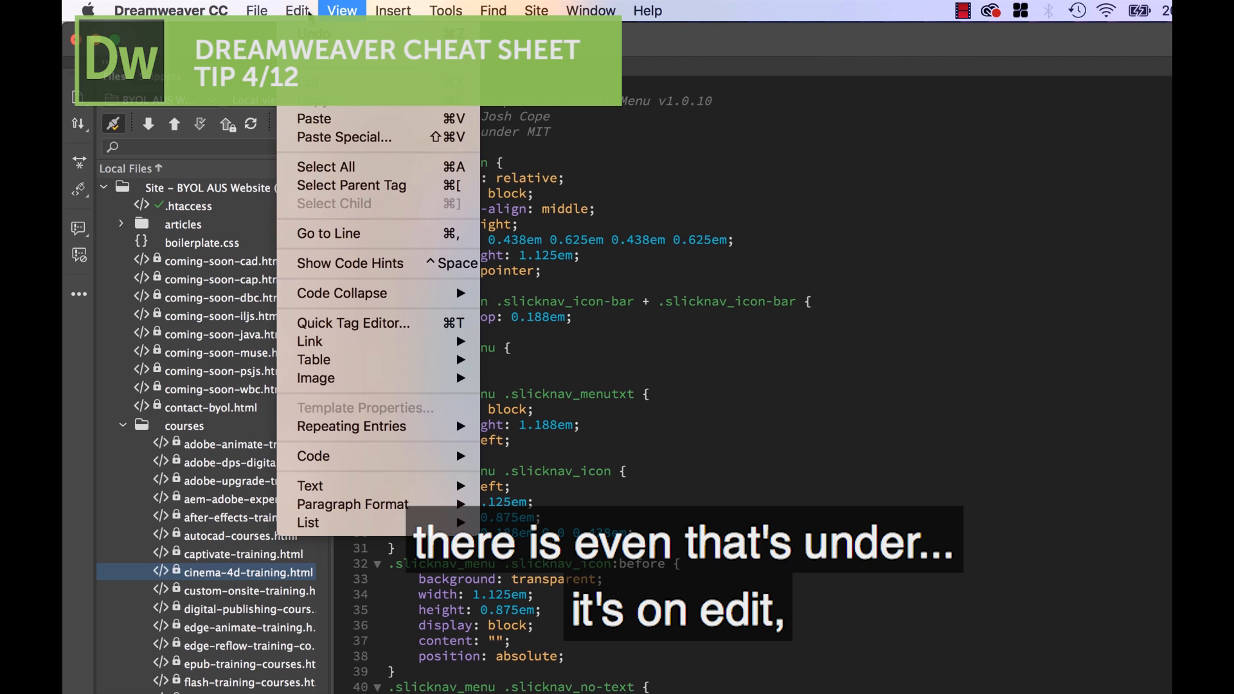
click(313, 455)
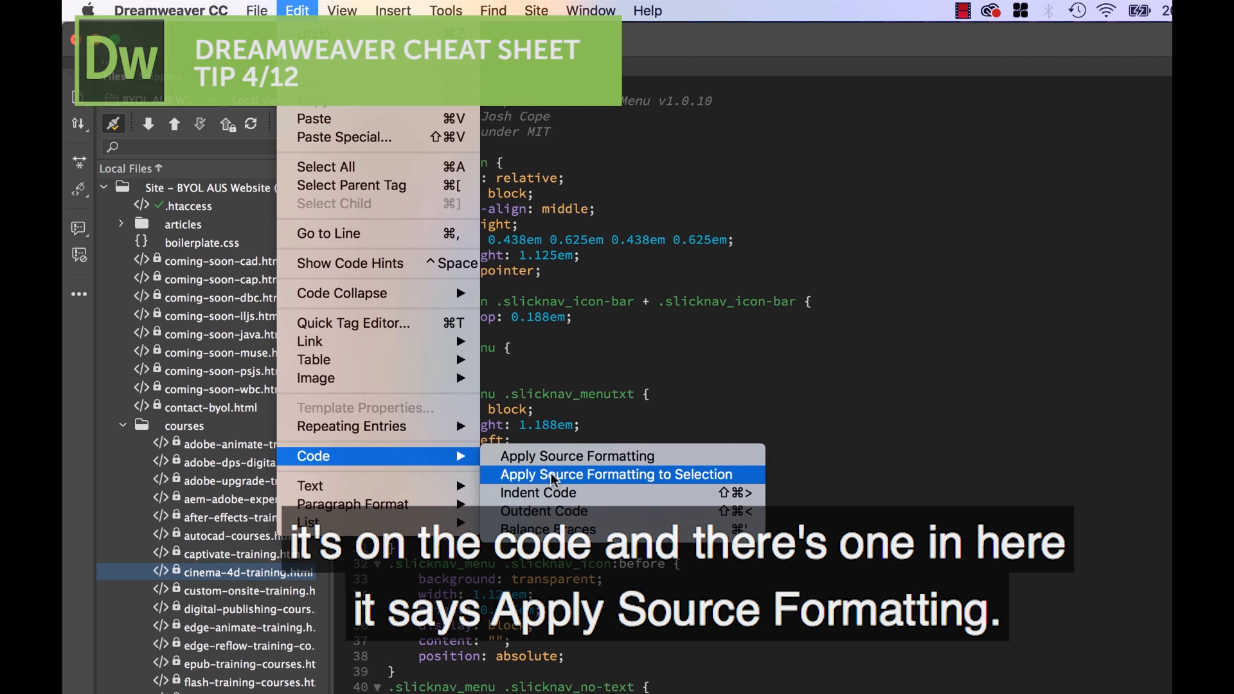
click(576, 455)
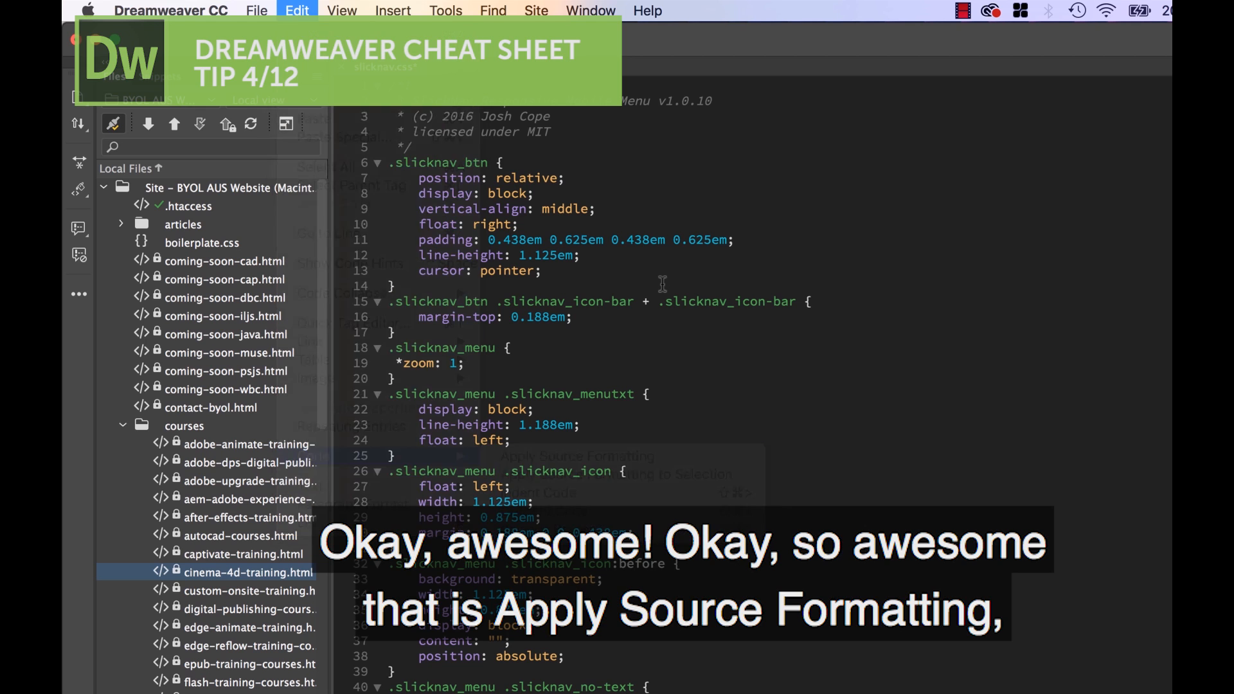